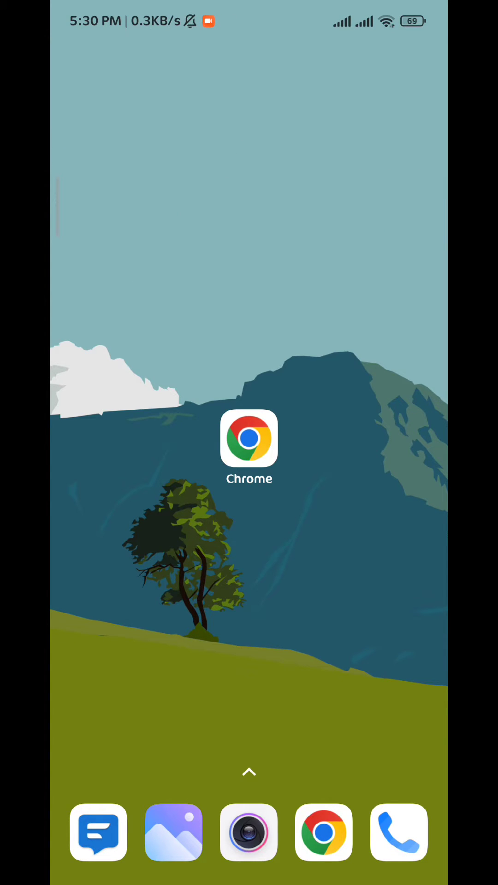
Launch Chrome and load the Uniswap swap page at app.uniswap.org
click(248, 438)
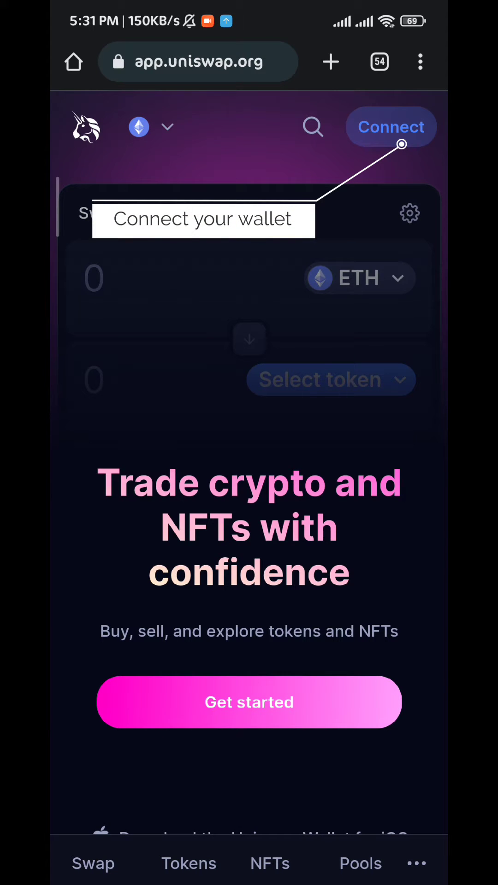
Begin a WalletConnect connection using the Mobile option to reach the wallet app choices
click(391, 127)
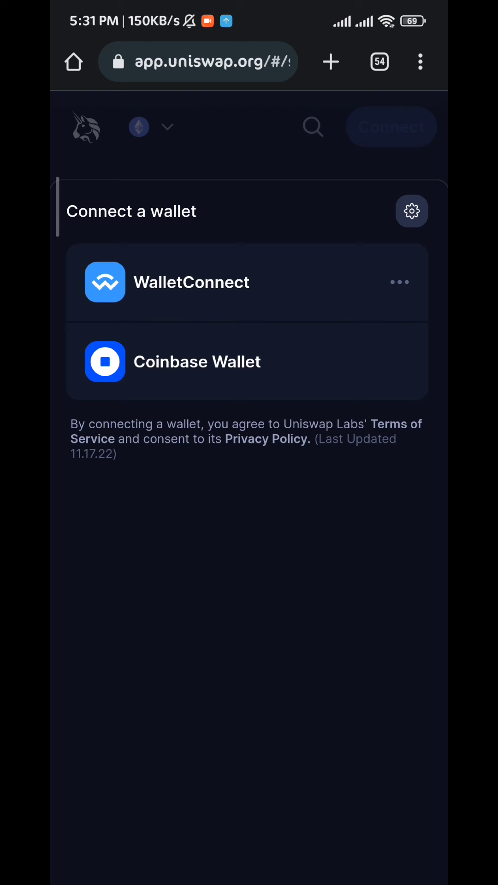
click(241, 283)
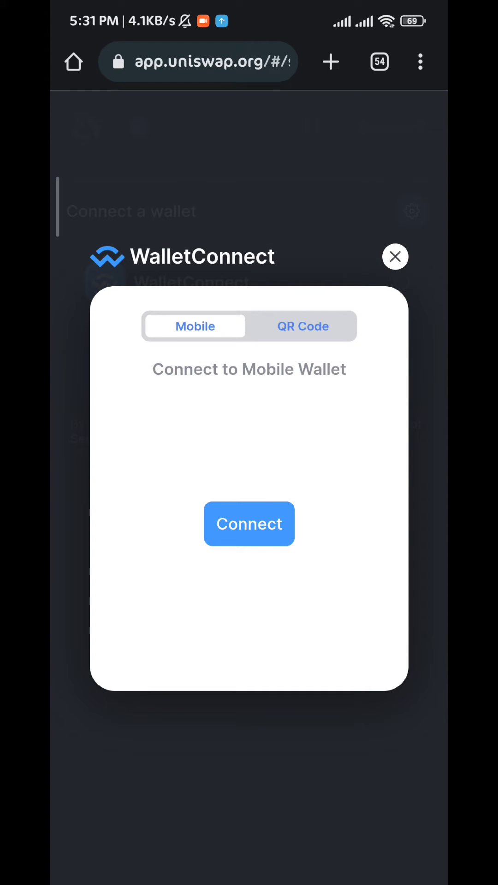
click(249, 523)
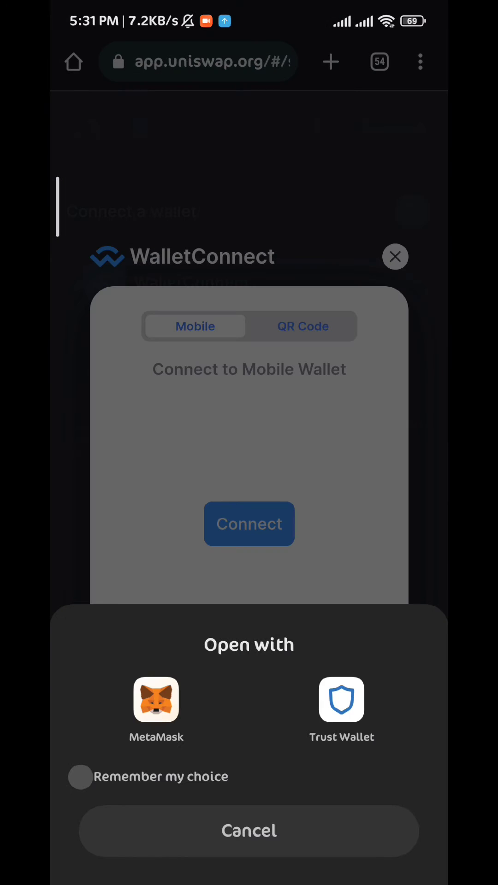
Open the request in MetaMask and approve connecting Account 1 to Uniswap
click(156, 700)
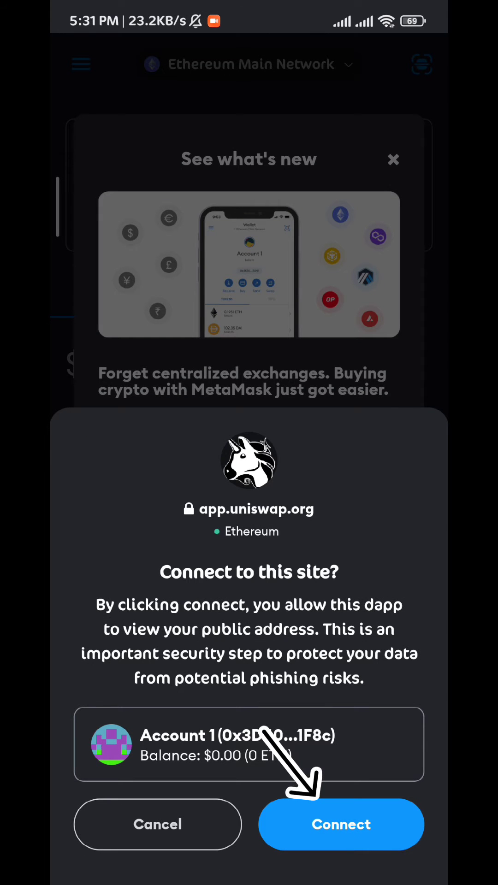
click(340, 825)
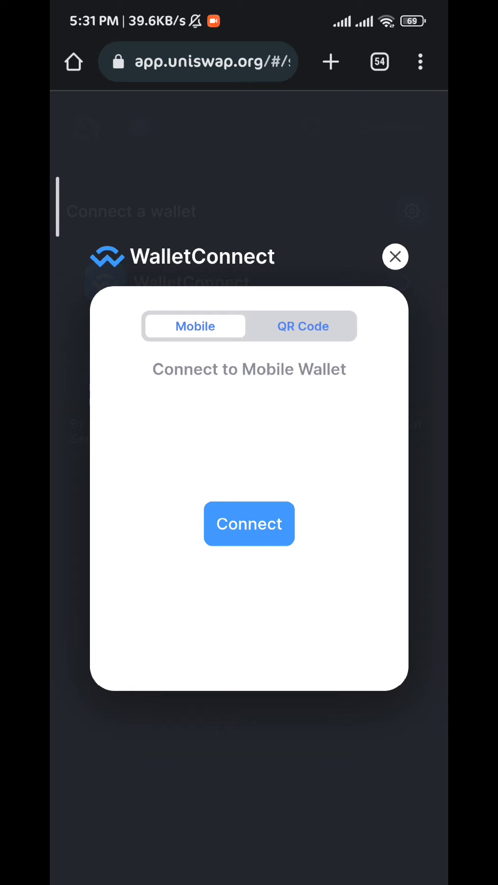
Return to the connected swap panel and open the token list for the receive field
click(395, 256)
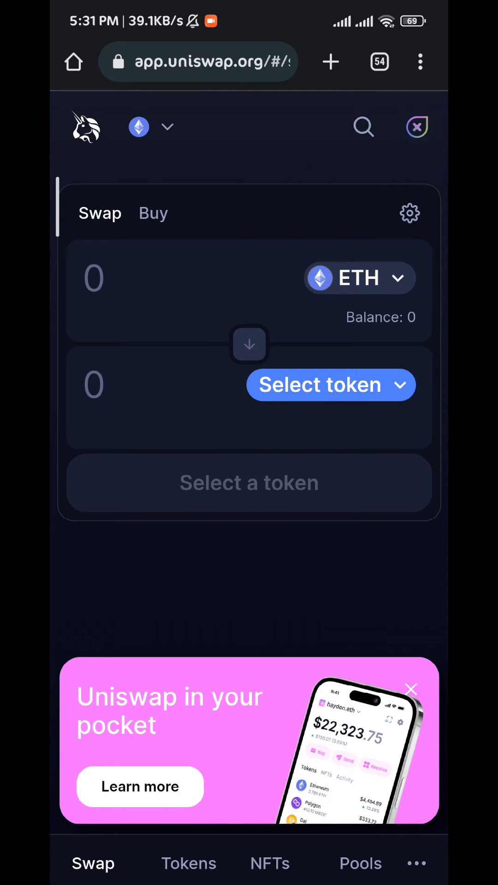
click(331, 385)
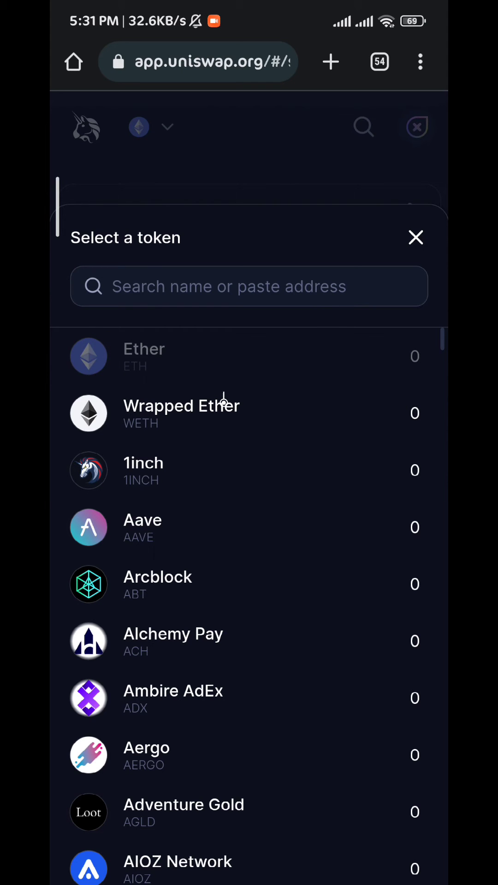
Search 'we', pick Wrapped Ether for 20 ETH to 20 WETH, and reopen the ETH selector
text(weth)
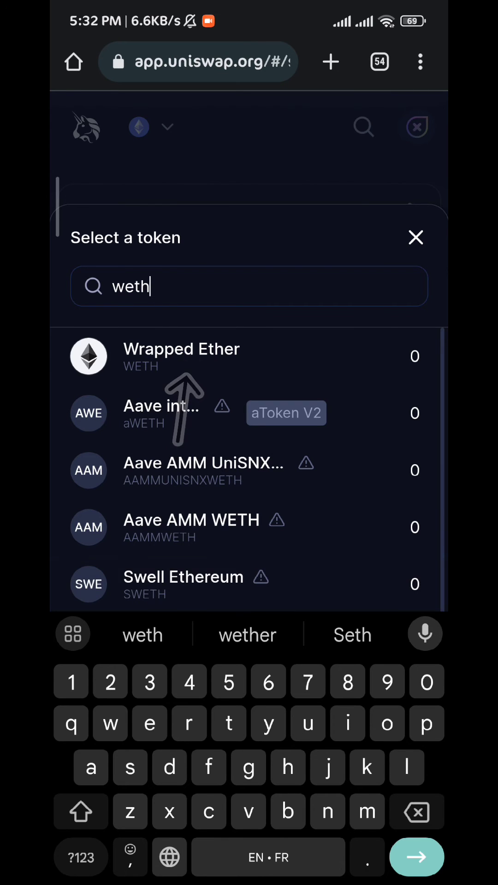
click(180, 356)
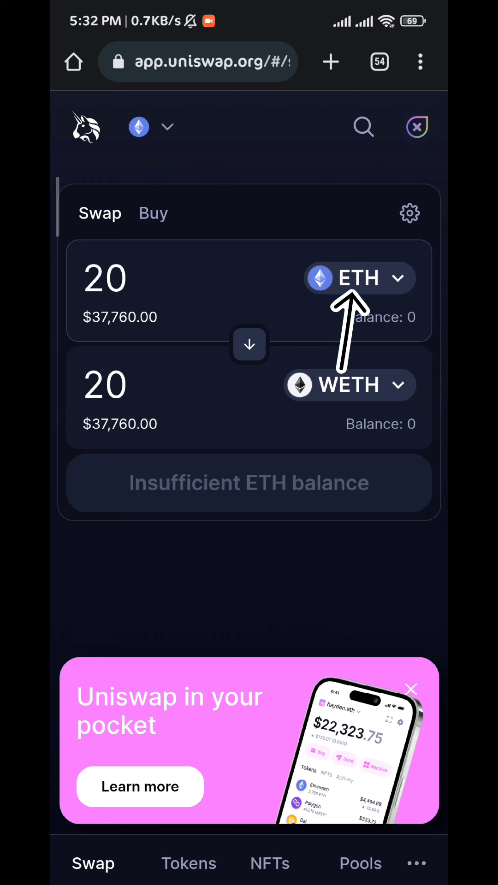
click(359, 278)
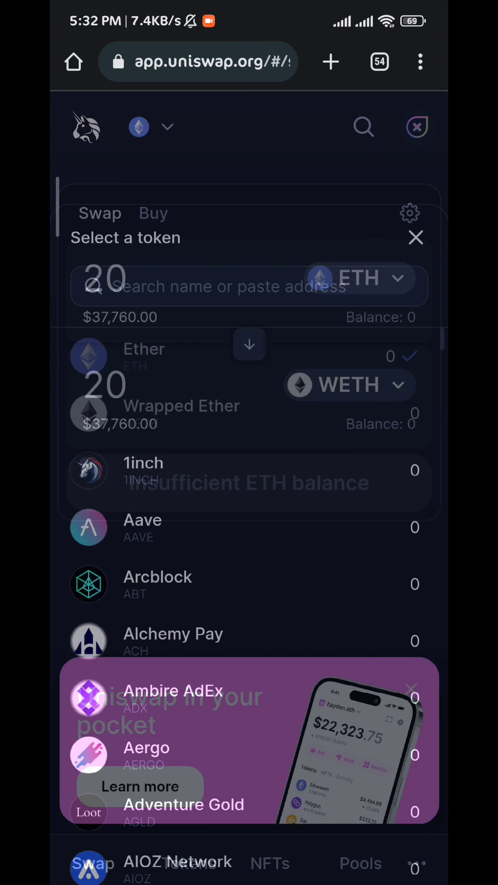